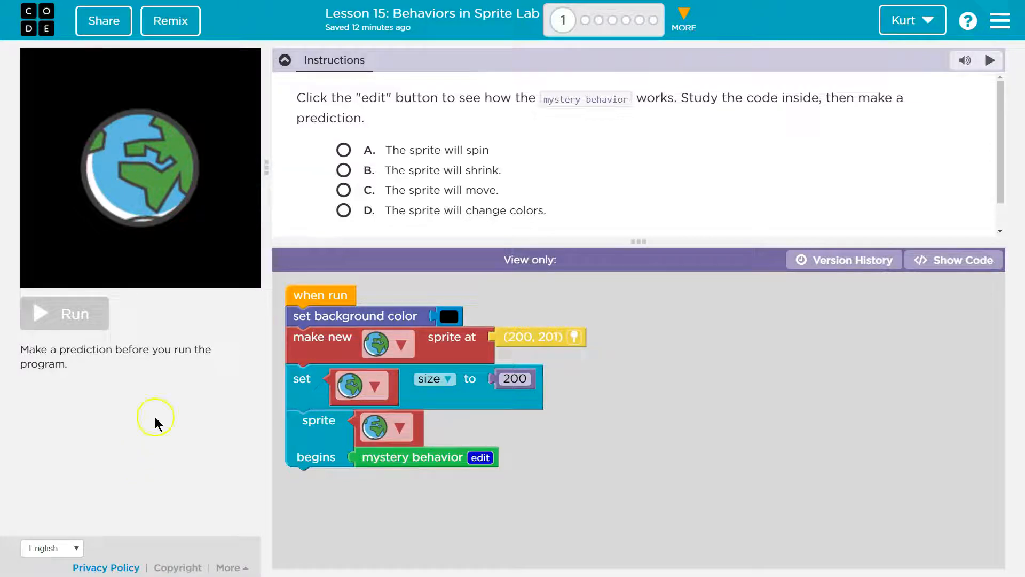
{"action": "mouse_move", "coordinate": [421, 324]}
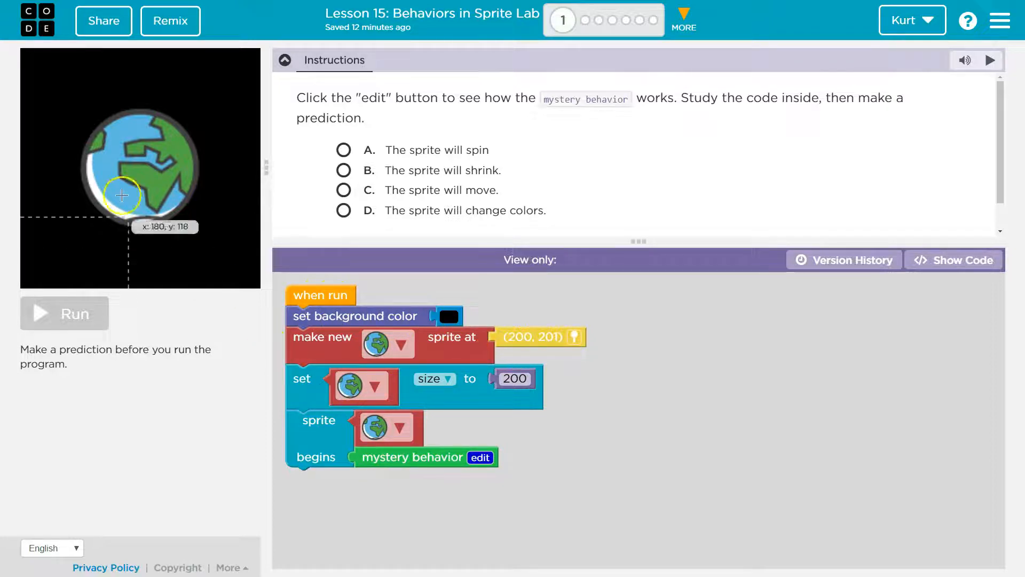
{"action": "mouse_move", "coordinate": [136, 171]}
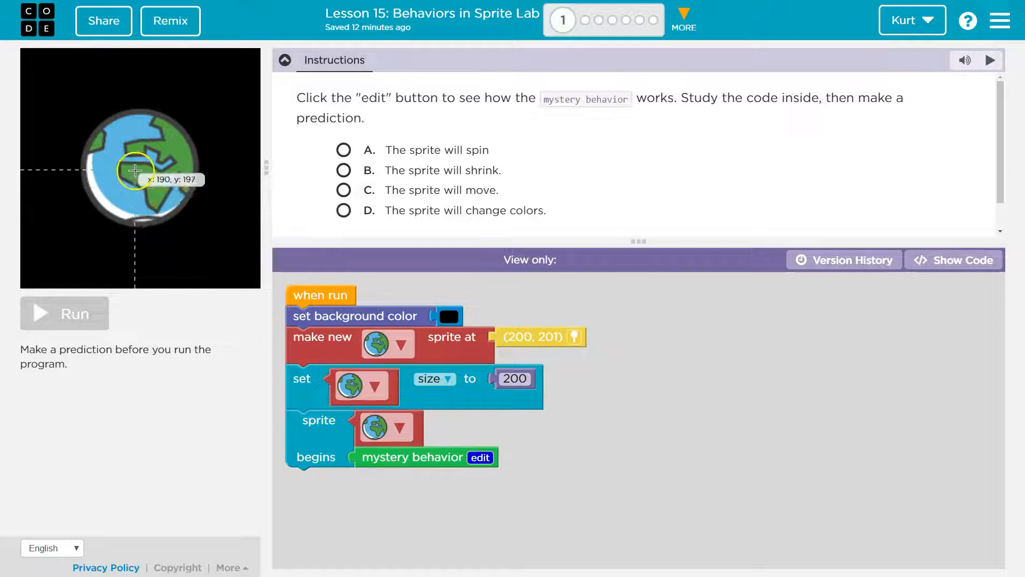
{"action": "mouse_move", "coordinate": [139, 166]}
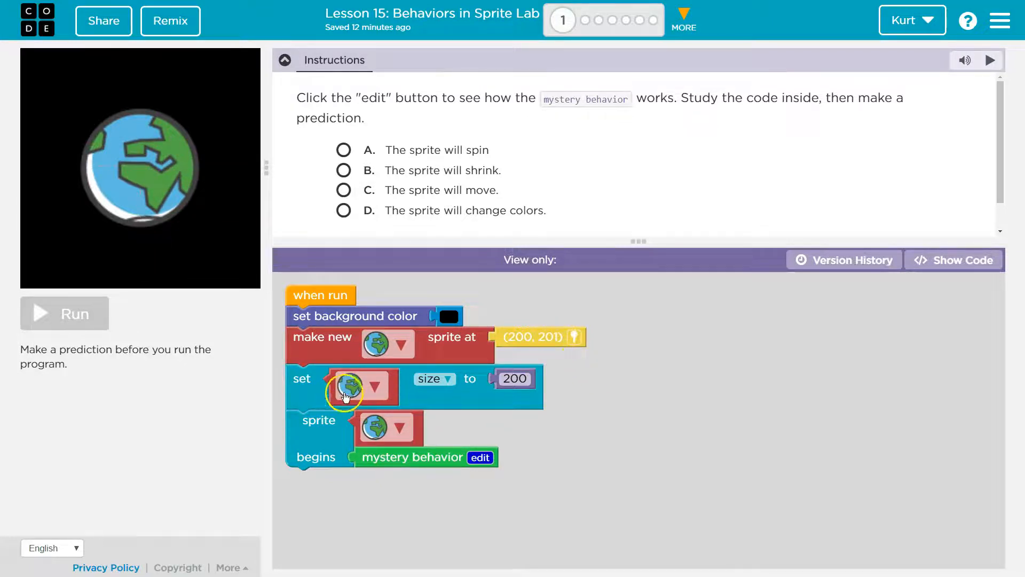
{"action": "mouse_move", "coordinate": [436, 397]}
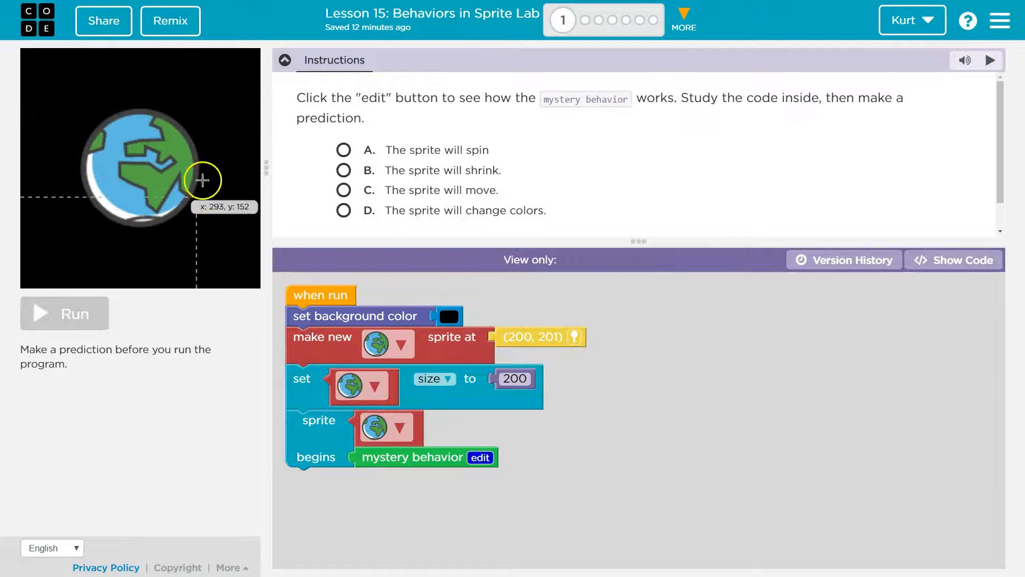
{"action": "mouse_move", "coordinate": [78, 168]}
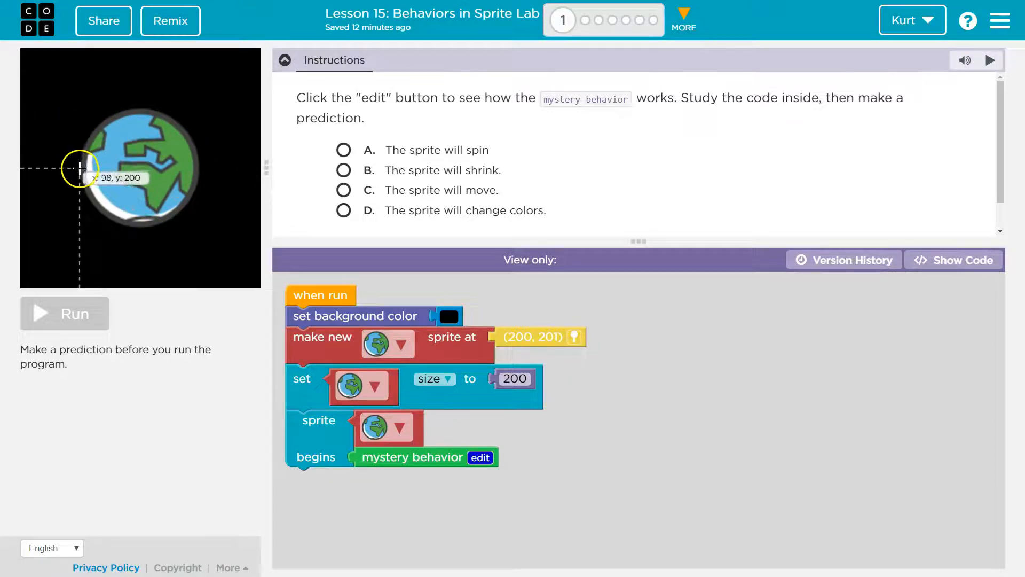
{"action": "mouse_move", "coordinate": [197, 171]}
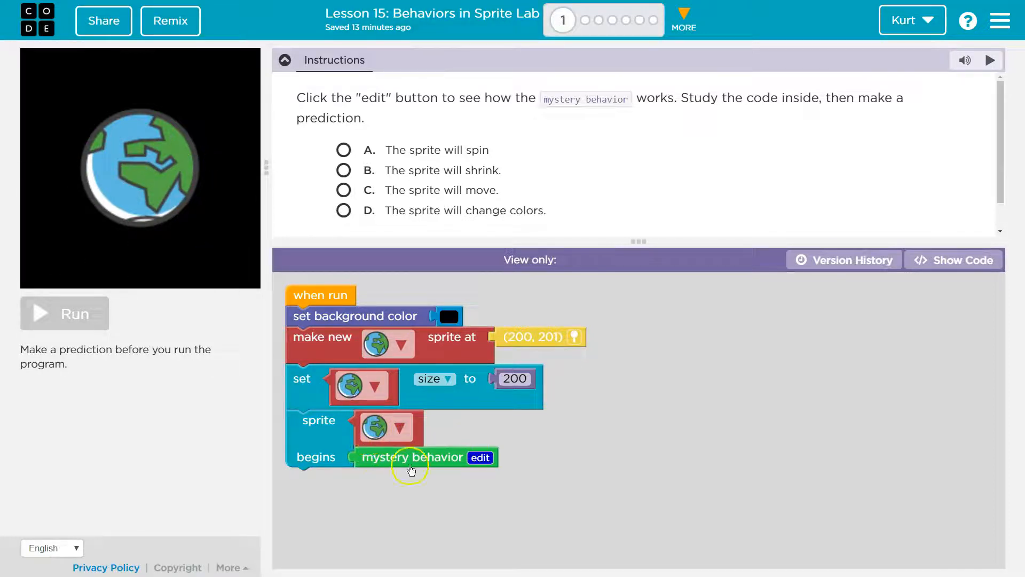
Step: Inspect the mystery behavior block and choose prediction B, 'The sprite will shrink.'
{"action": "left_click", "coordinate": [481, 457]}
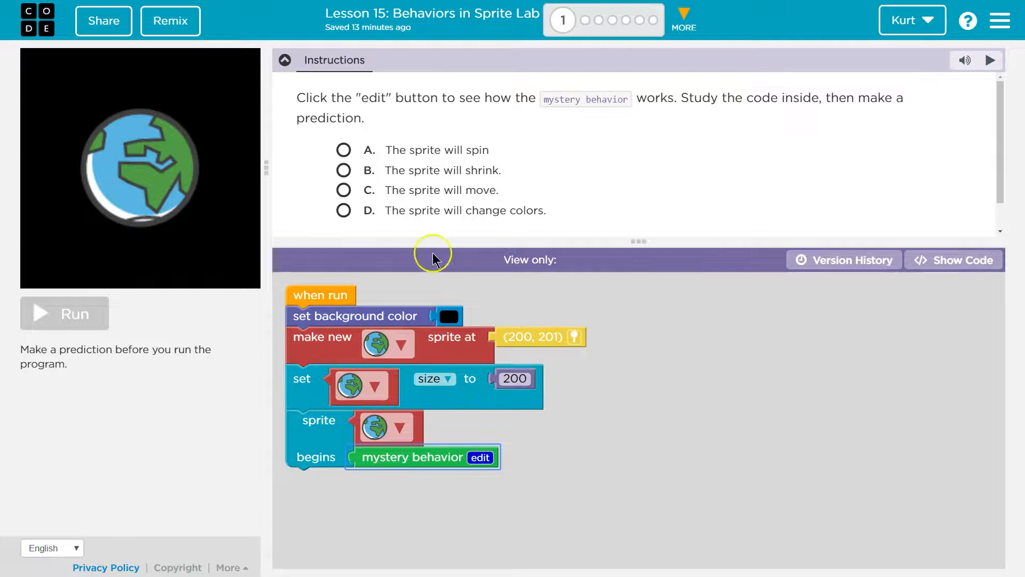
{"action": "mouse_move", "coordinate": [418, 254]}
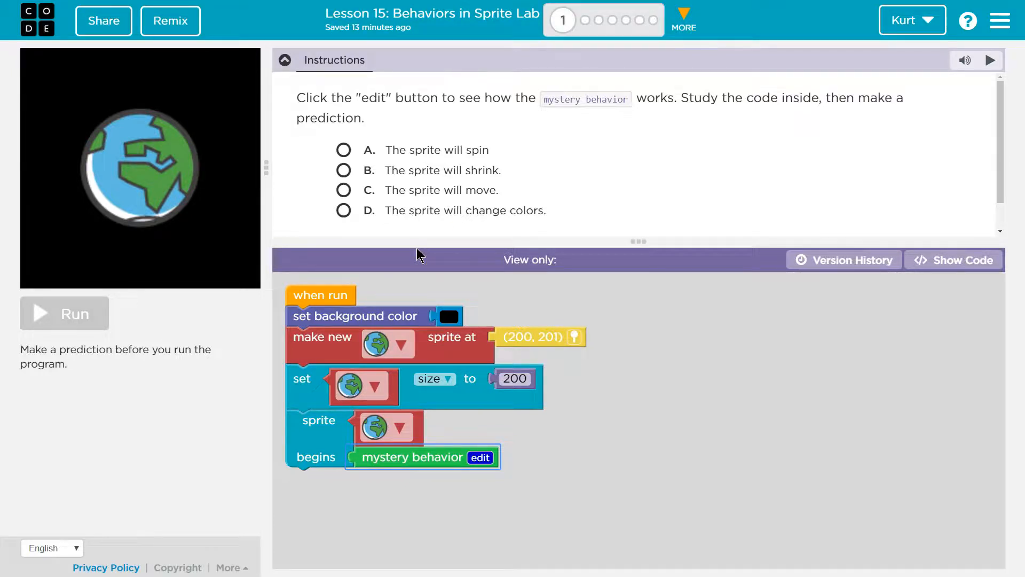
{"action": "mouse_move", "coordinate": [415, 234]}
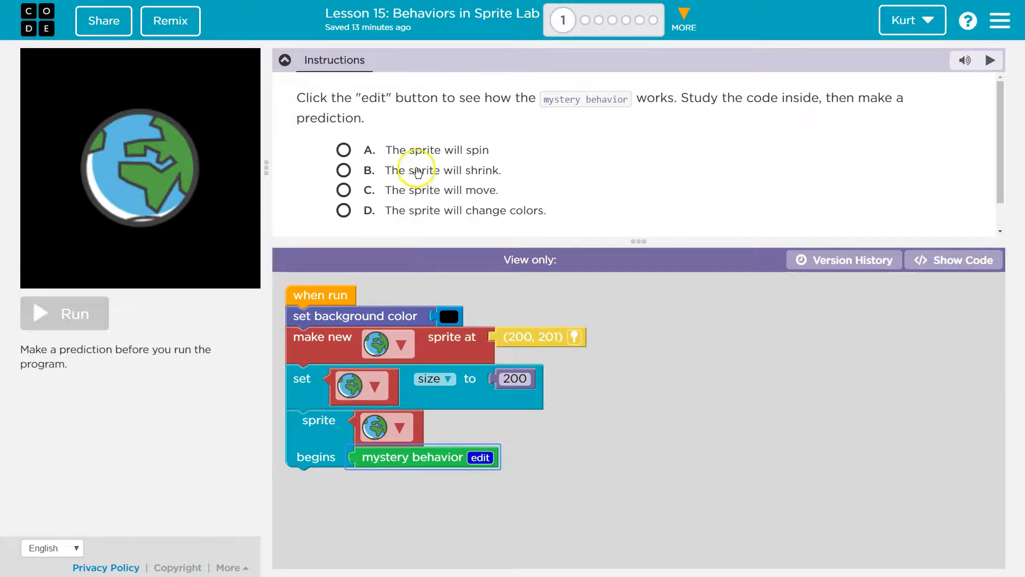
{"action": "mouse_move", "coordinate": [484, 157]}
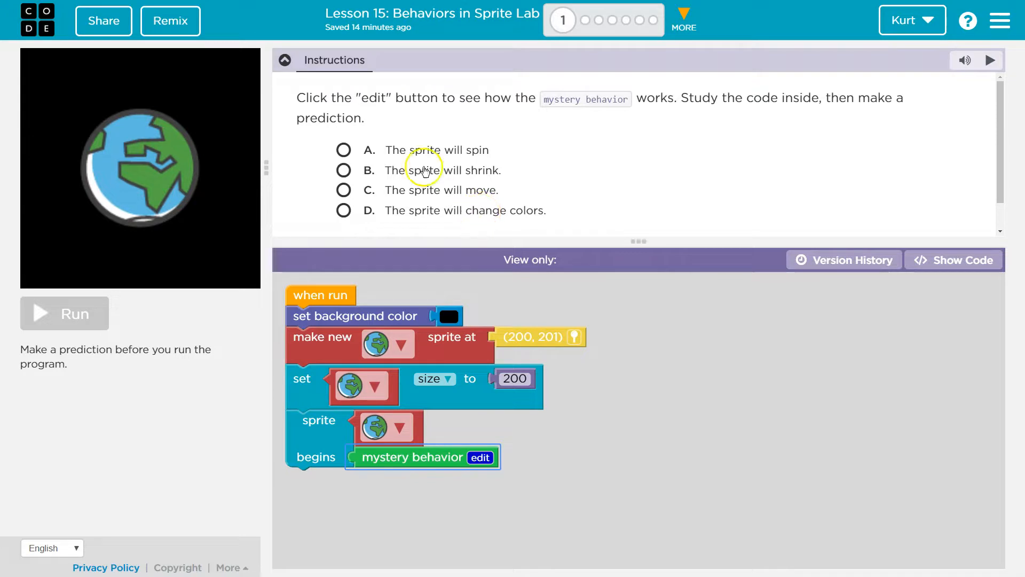
{"action": "left_click", "coordinate": [343, 169]}
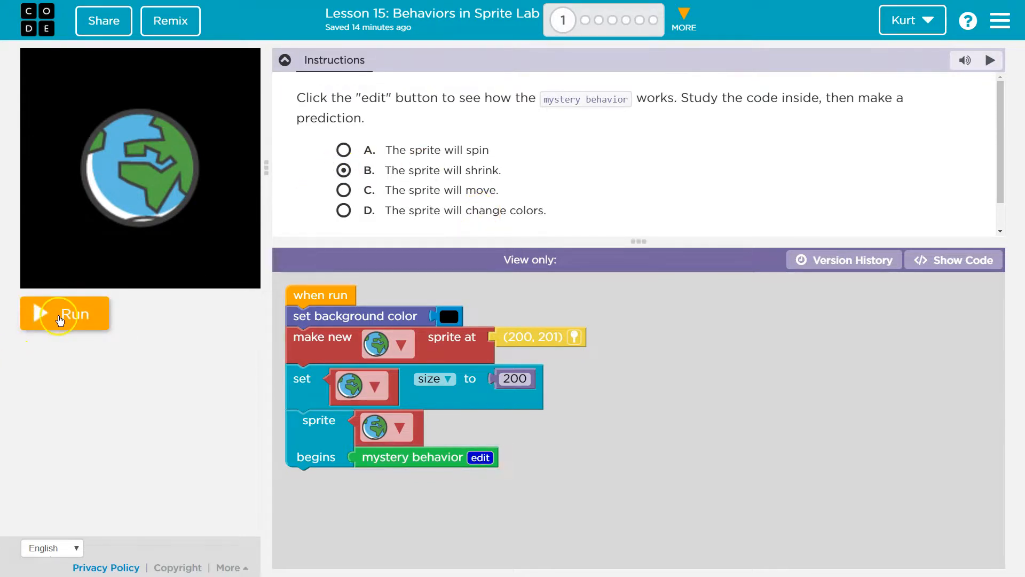
Step: Run the program so Earth shrinks, then reset to get the Correct! dialog
{"action": "left_click", "coordinate": [65, 313]}
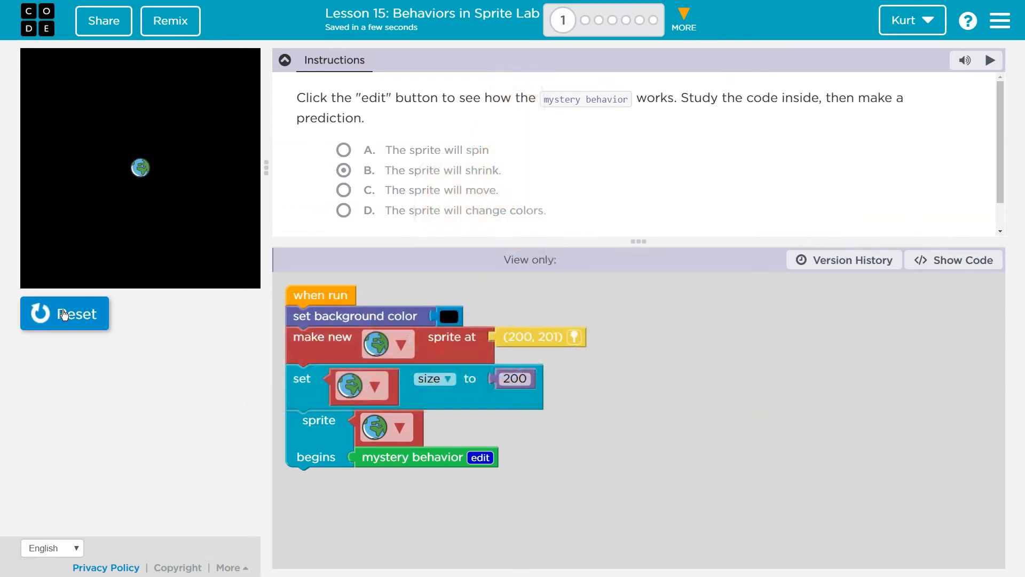
{"action": "left_click", "coordinate": [343, 170]}
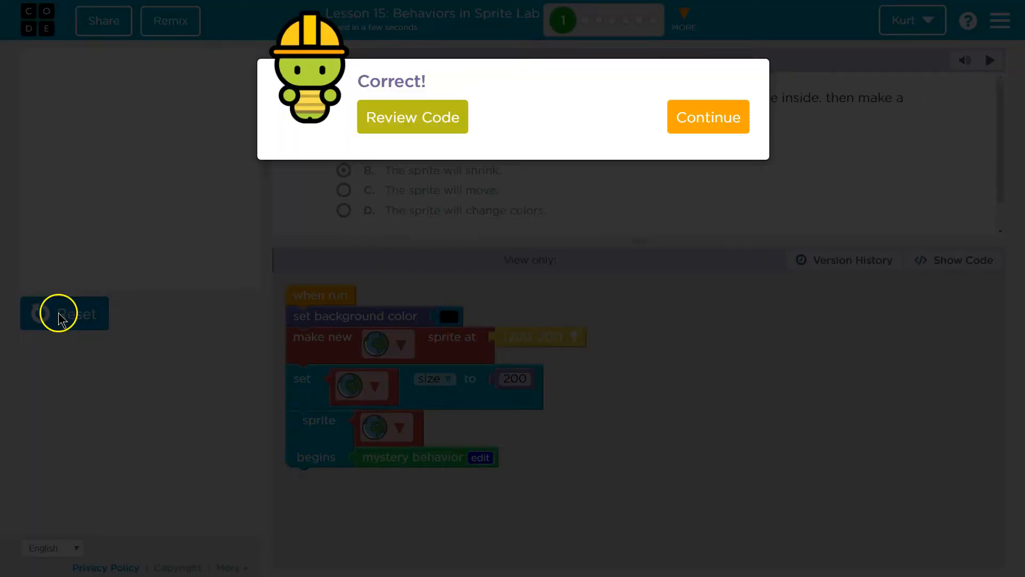